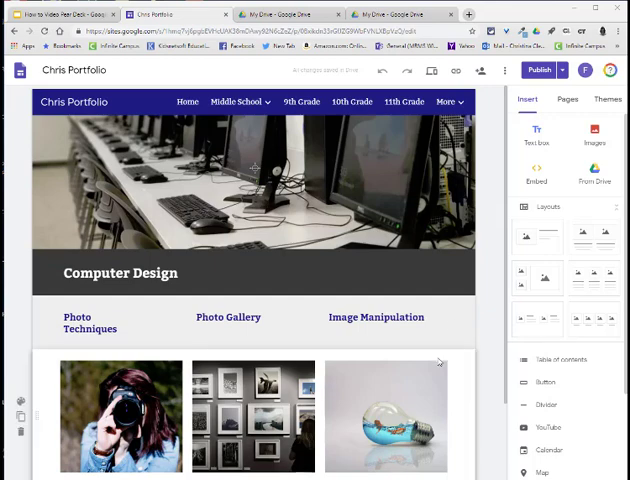
Style the new 'How to Video' text below the three photos as a subheading.
scroll("down", 3)
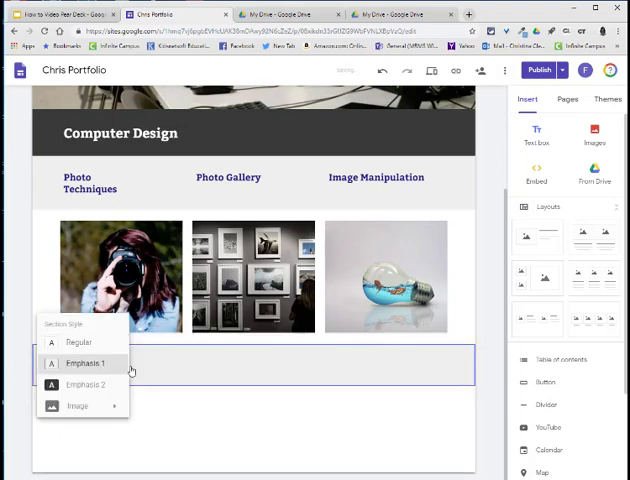
left_click(84, 364)
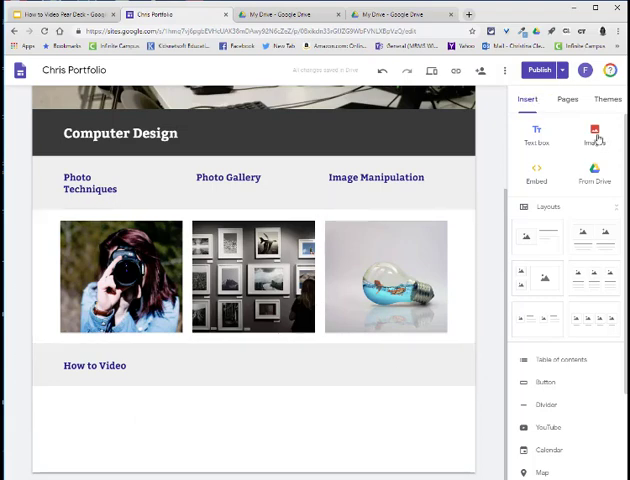
Insert a searched stock computer photo under the 'How to Video' heading as a placeholder.
left_click(596, 136)
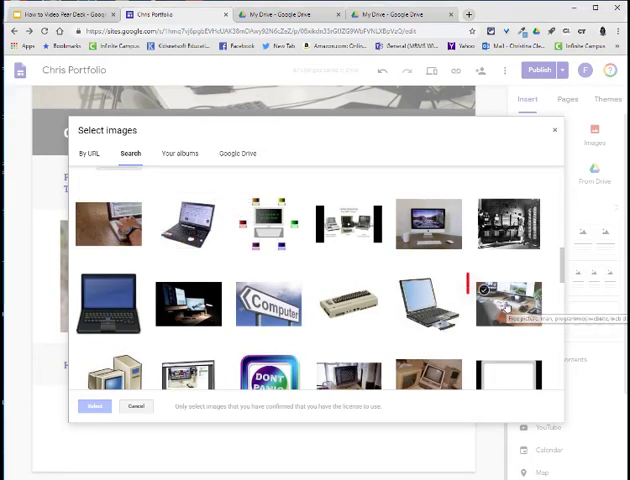
left_click(508, 304)
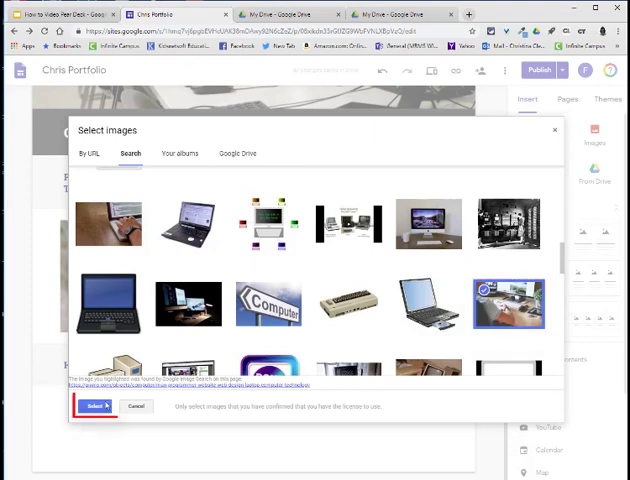
left_click(96, 406)
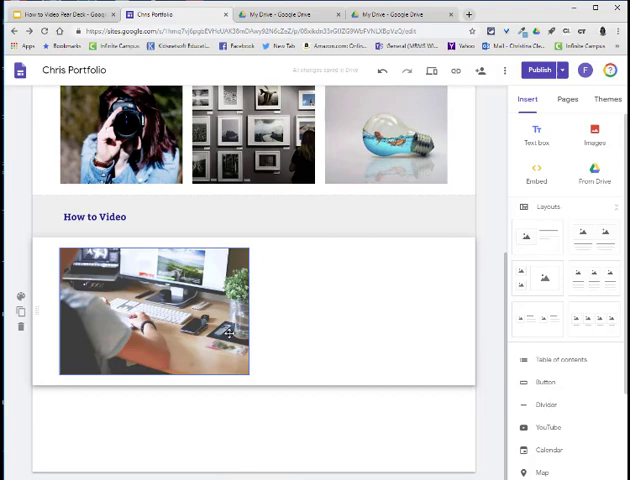
left_click(154, 312)
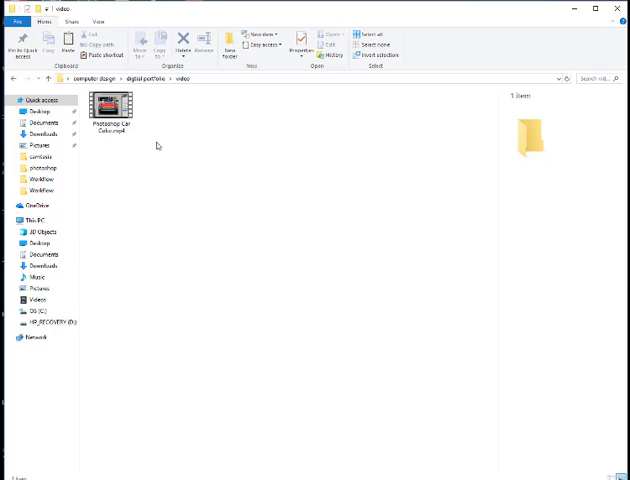
mouse_move(156, 146)
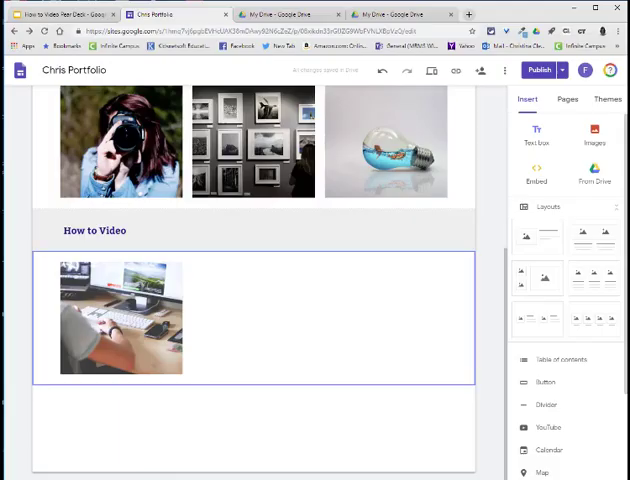
In Drive, navigate into Online Portfolio > Computer Design > video and start adding a new item.
left_click(400, 12)
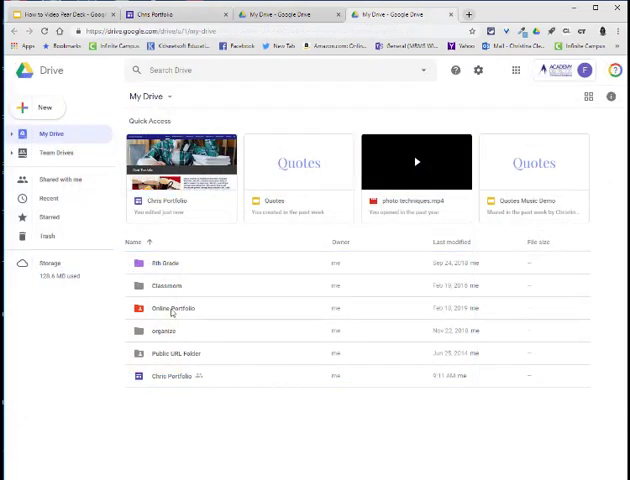
double_click(174, 308)
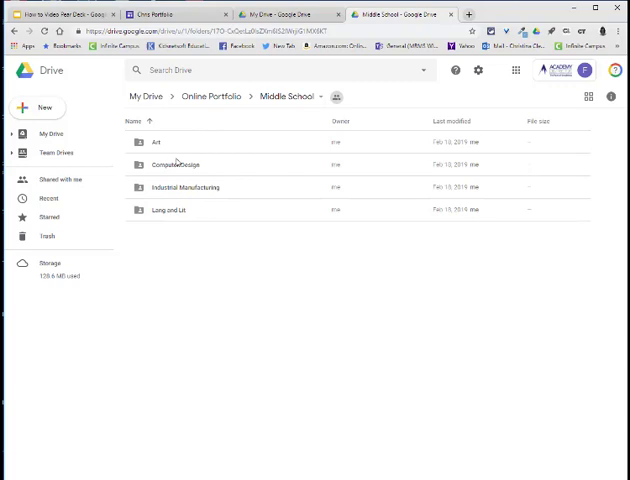
double_click(176, 164)
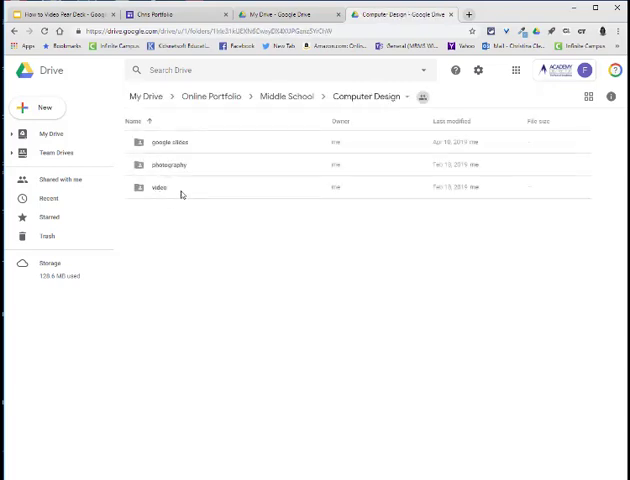
double_click(158, 188)
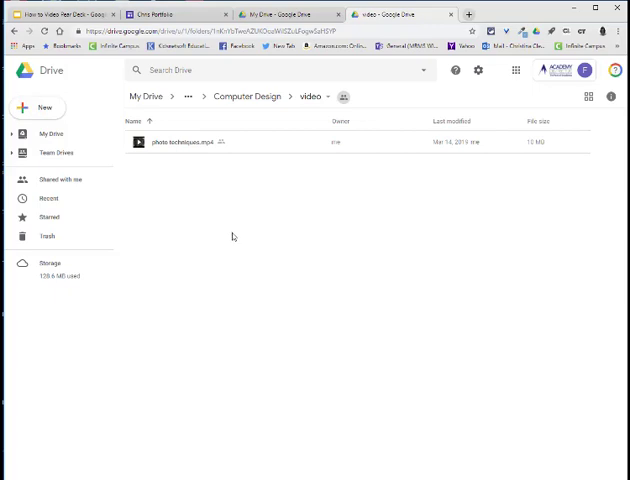
left_click(36, 108)
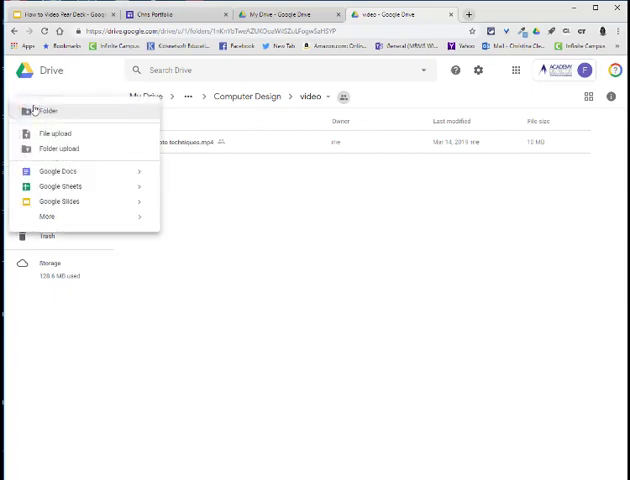
Upload the Photoshop video file from the computer, then return to the site editor.
left_click(56, 132)
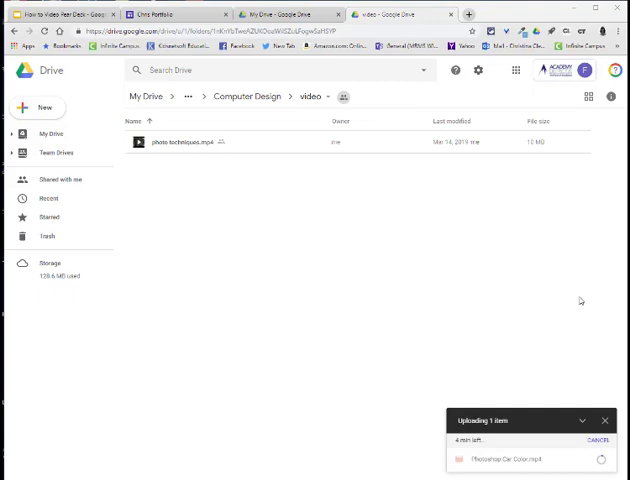
mouse_move(540, 292)
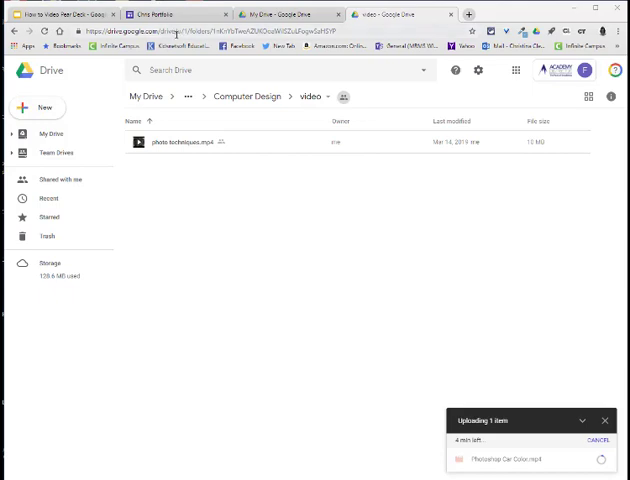
left_click(170, 12)
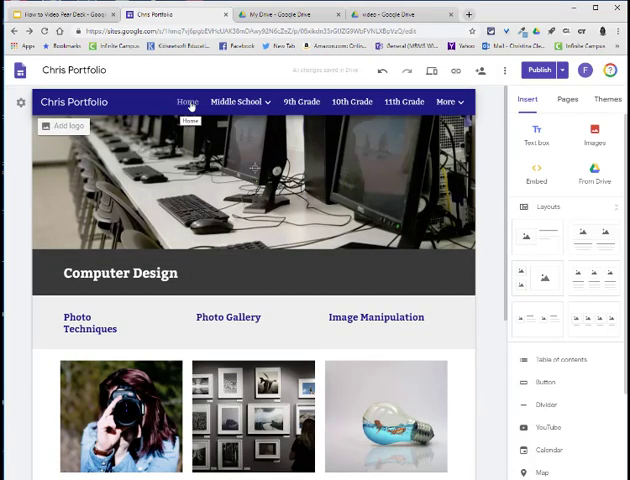
Select the Photo Techniques link text and navigate to the 12th Grade page.
left_click(88, 324)
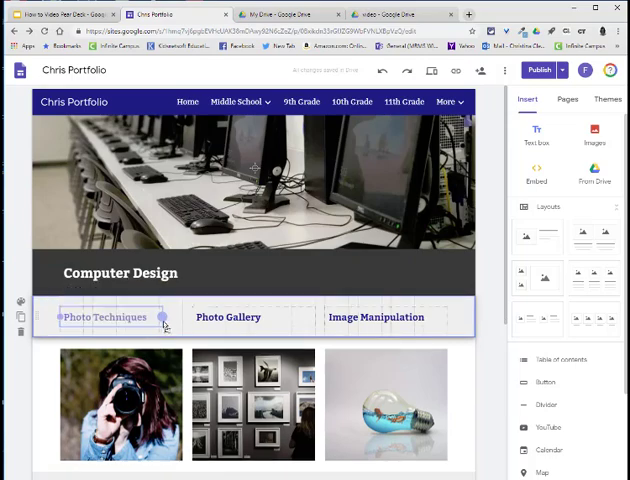
double_click(104, 316)
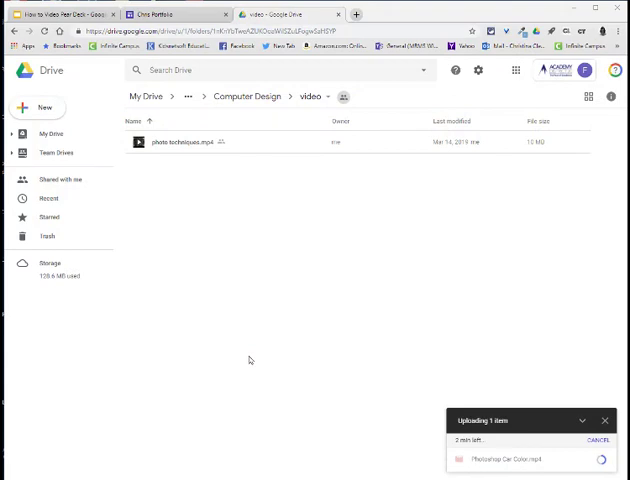
mouse_move(352, 232)
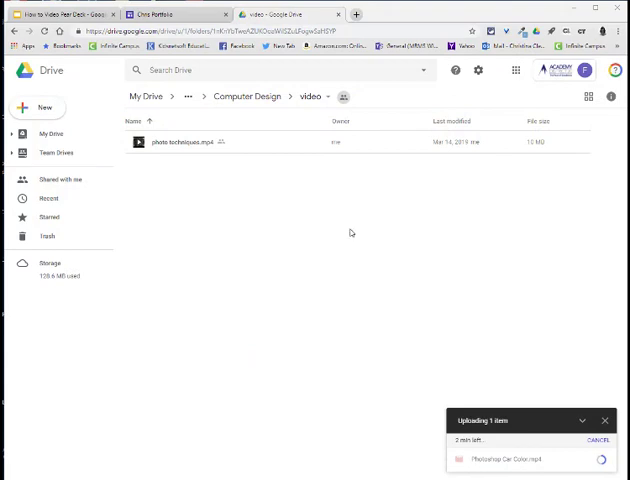
left_click(176, 14)
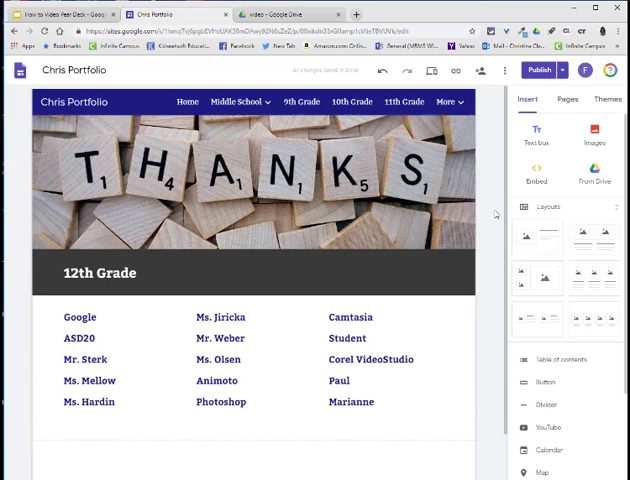